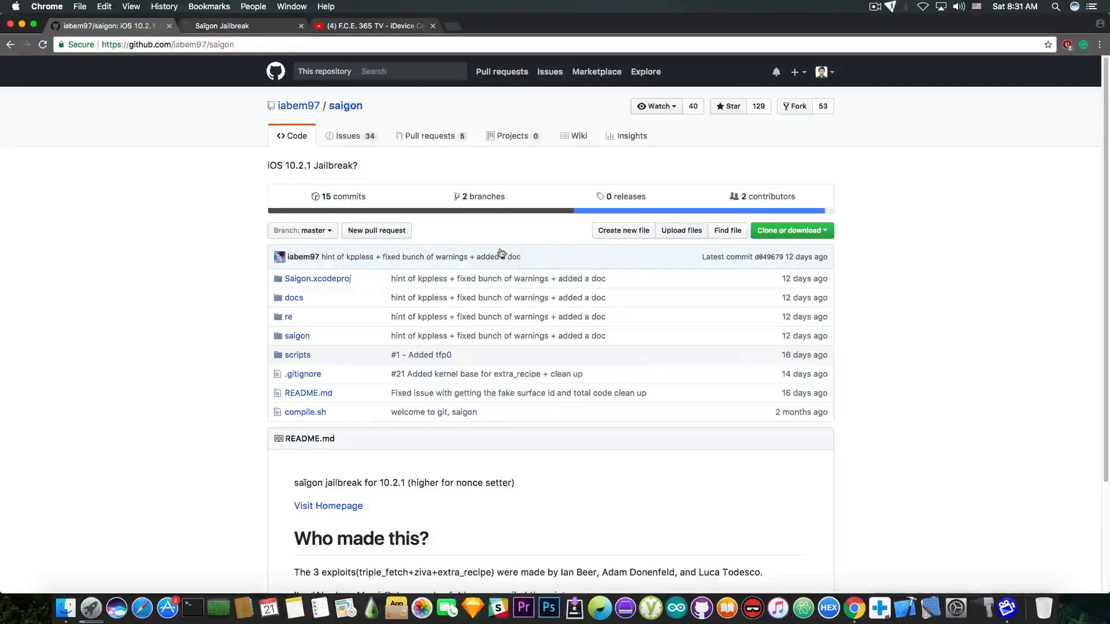
Switch to the Saigon Jailbreak tab and scroll through Supported Devices, beta 2 changes and the seven-step Cydia Impactor installation.
left_click(327, 505)
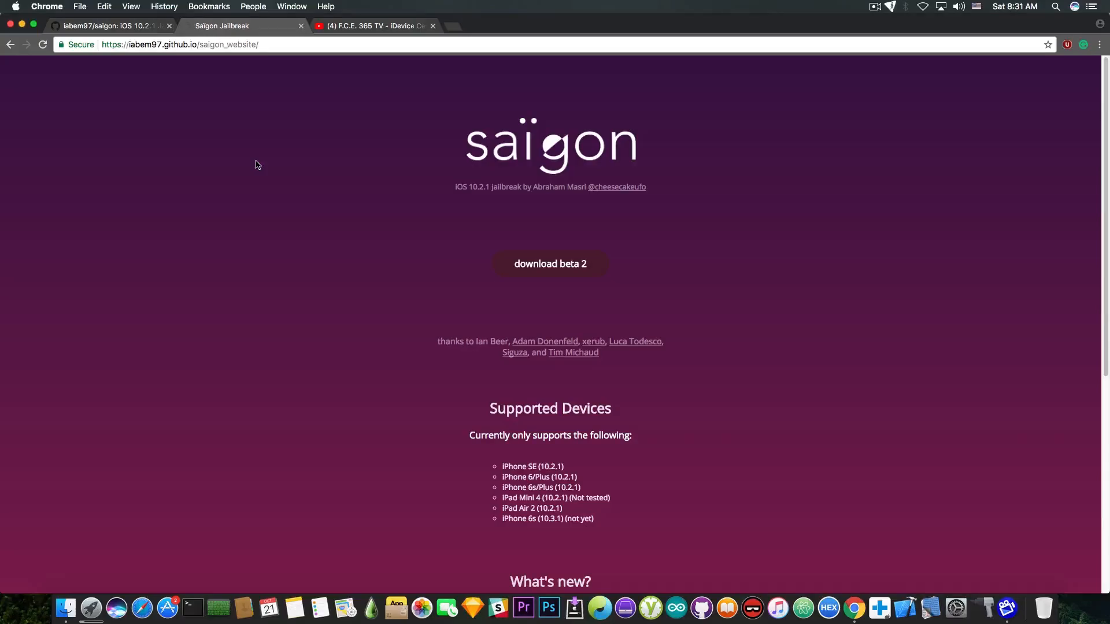
scroll("down", 3)
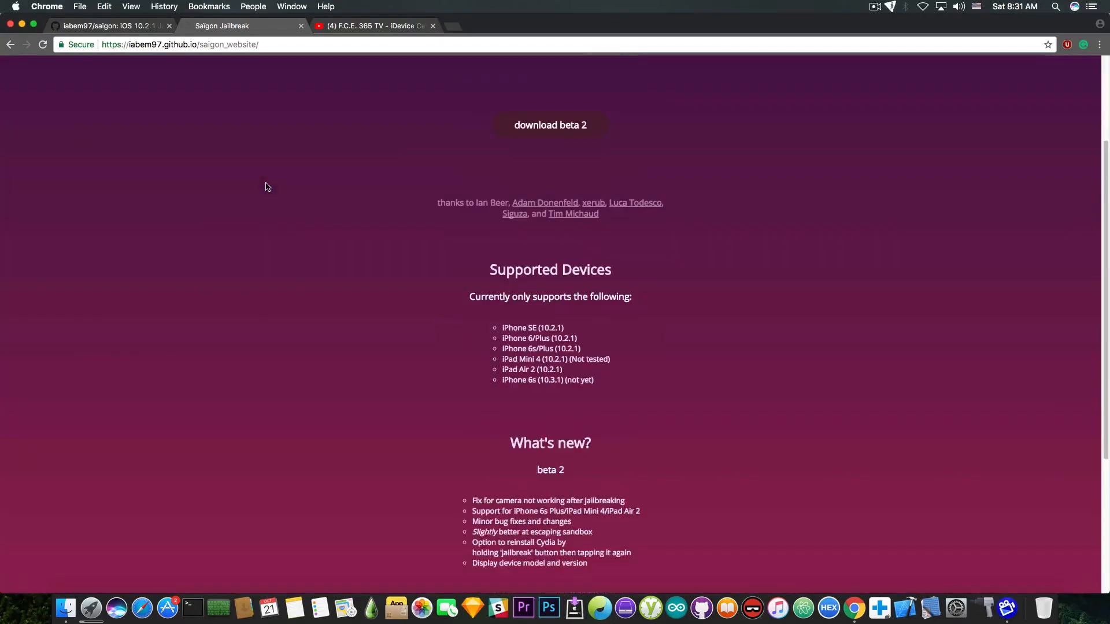
mouse_move(569, 334)
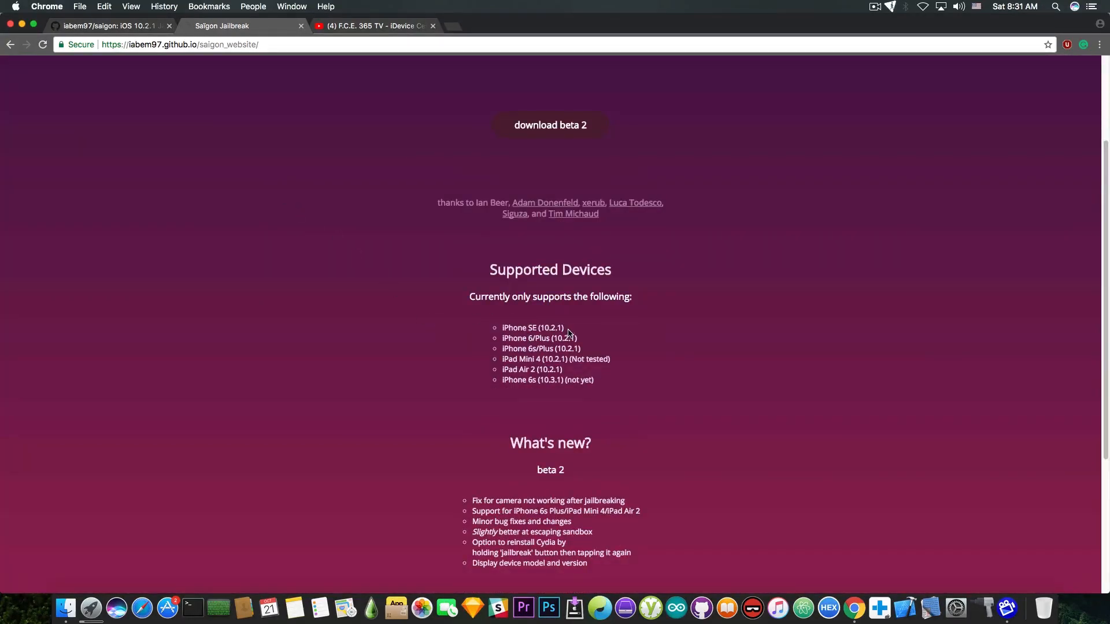
mouse_move(575, 331)
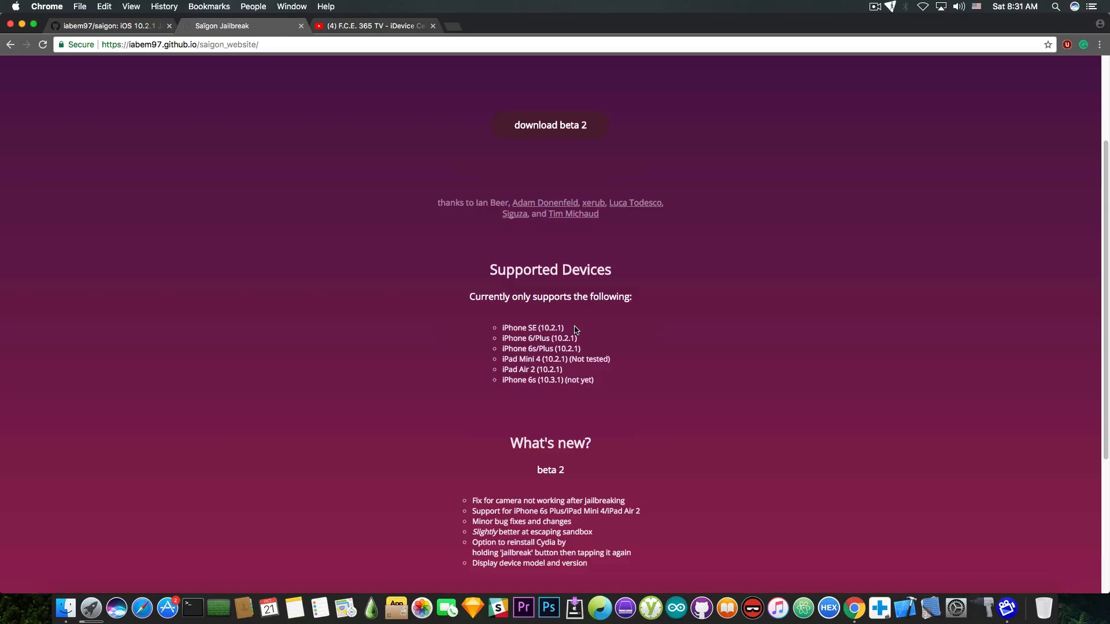
scroll("down", 3)
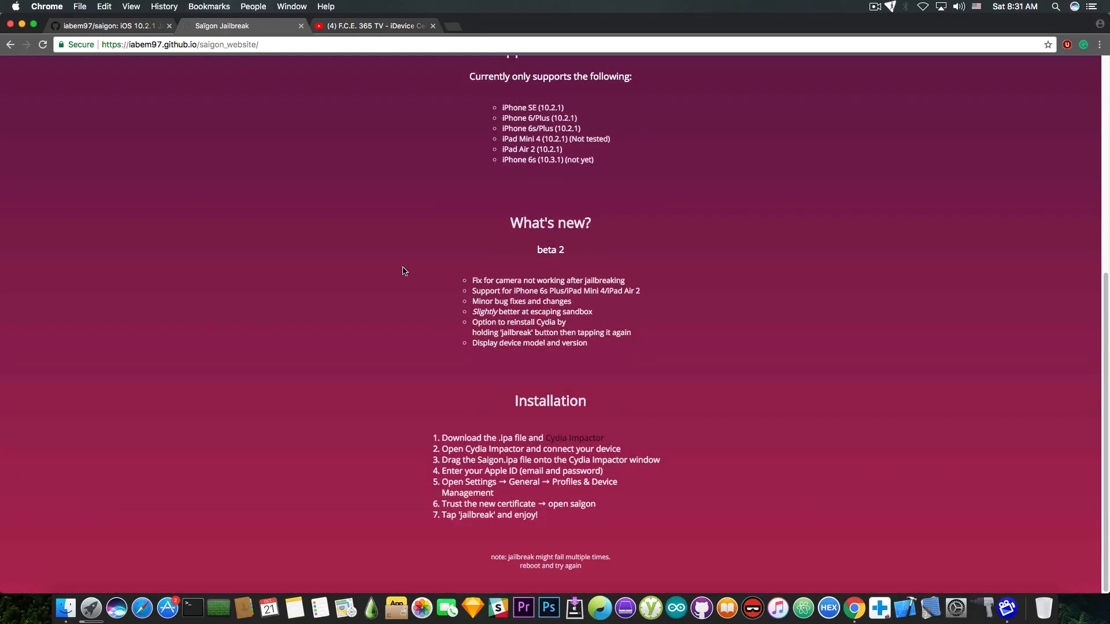